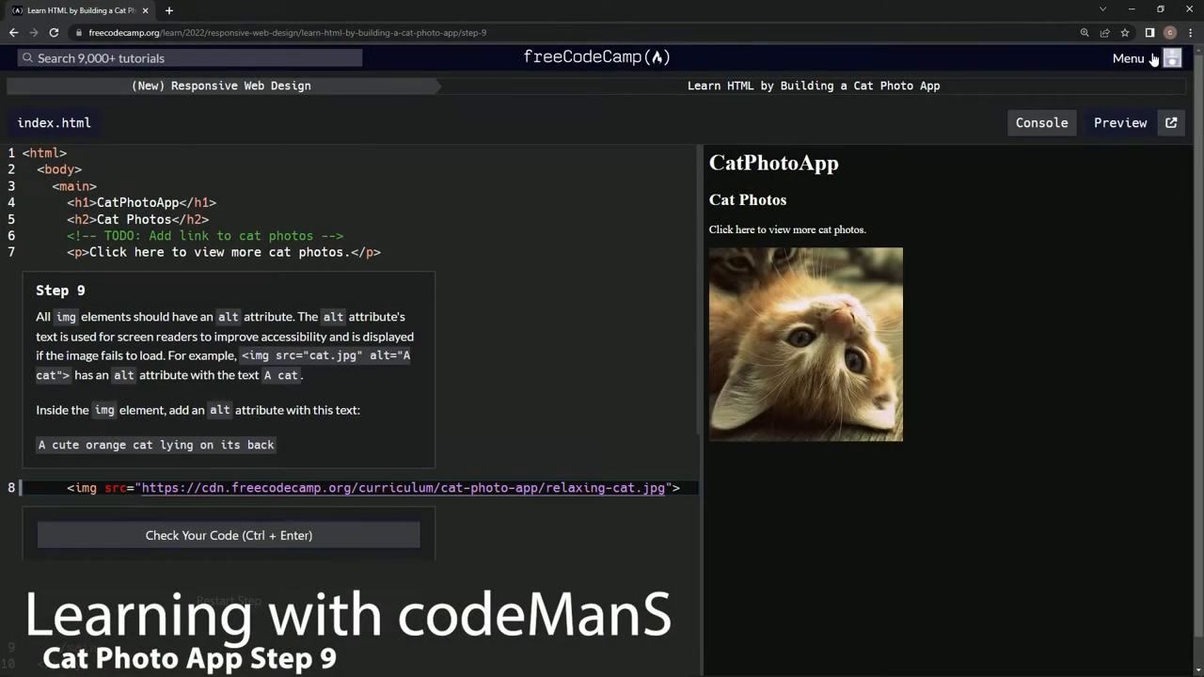
mouse_move(186, 112)
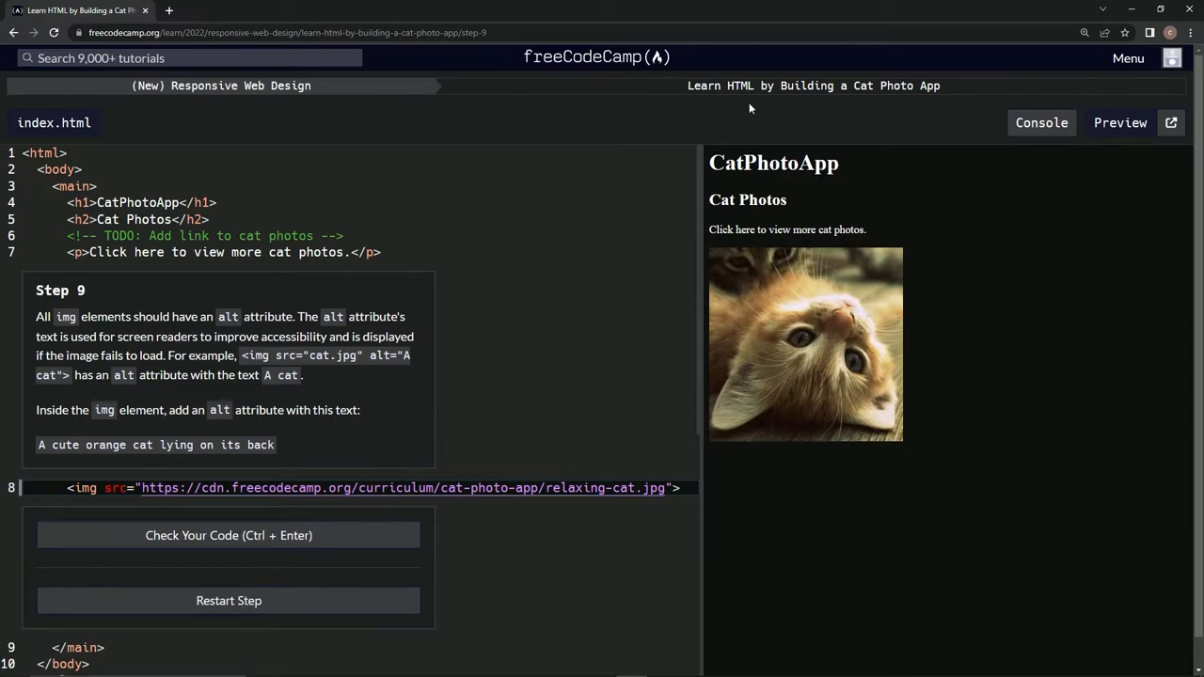
mouse_move(466, 148)
type(" alt=\"")
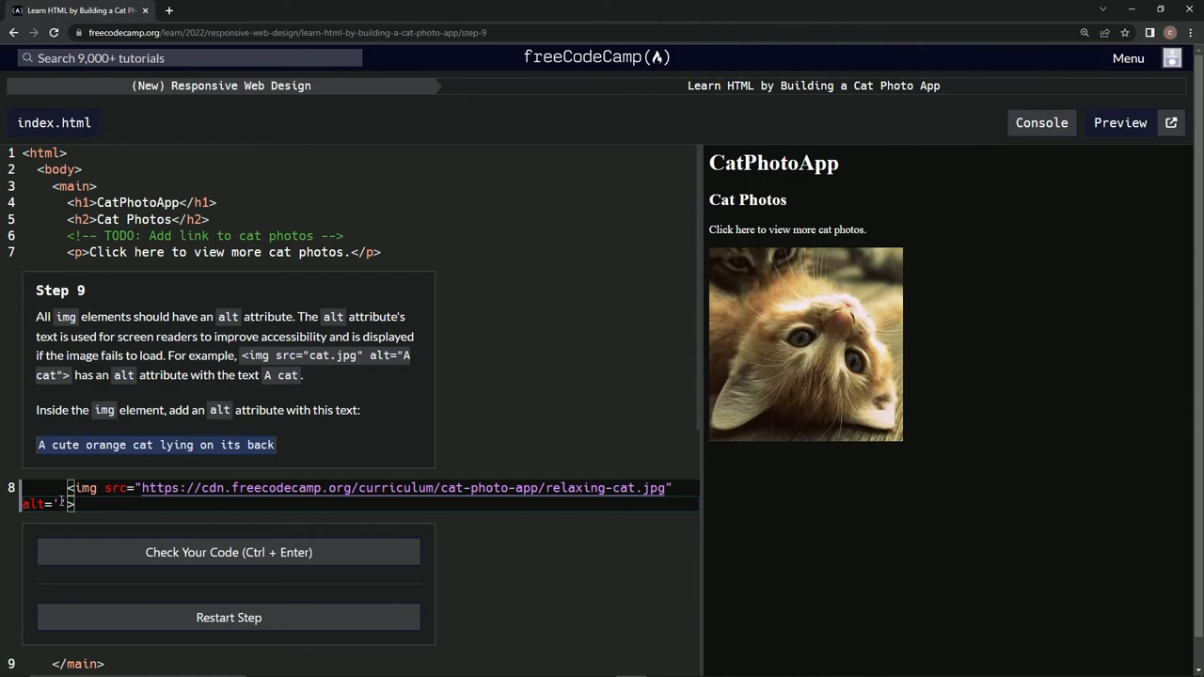
- Enter alt text 'A cute orange cat lying on its back', check it, and submit
type("A cute orange cat lying on its back")
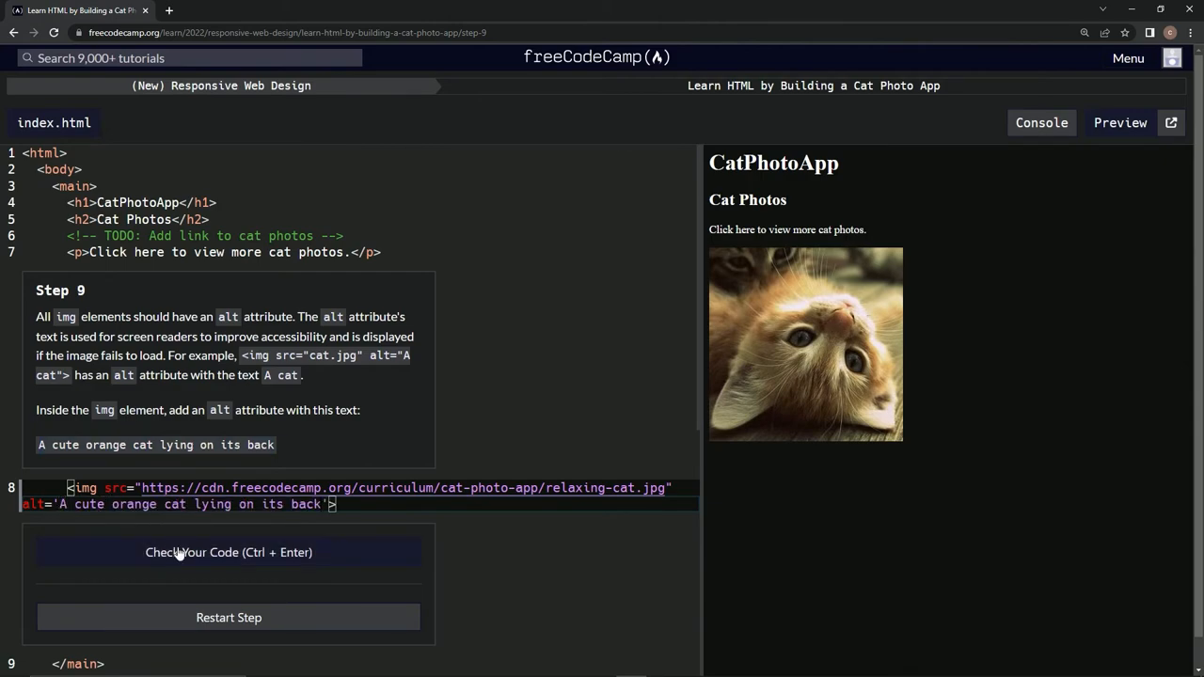
left_click(228, 552)
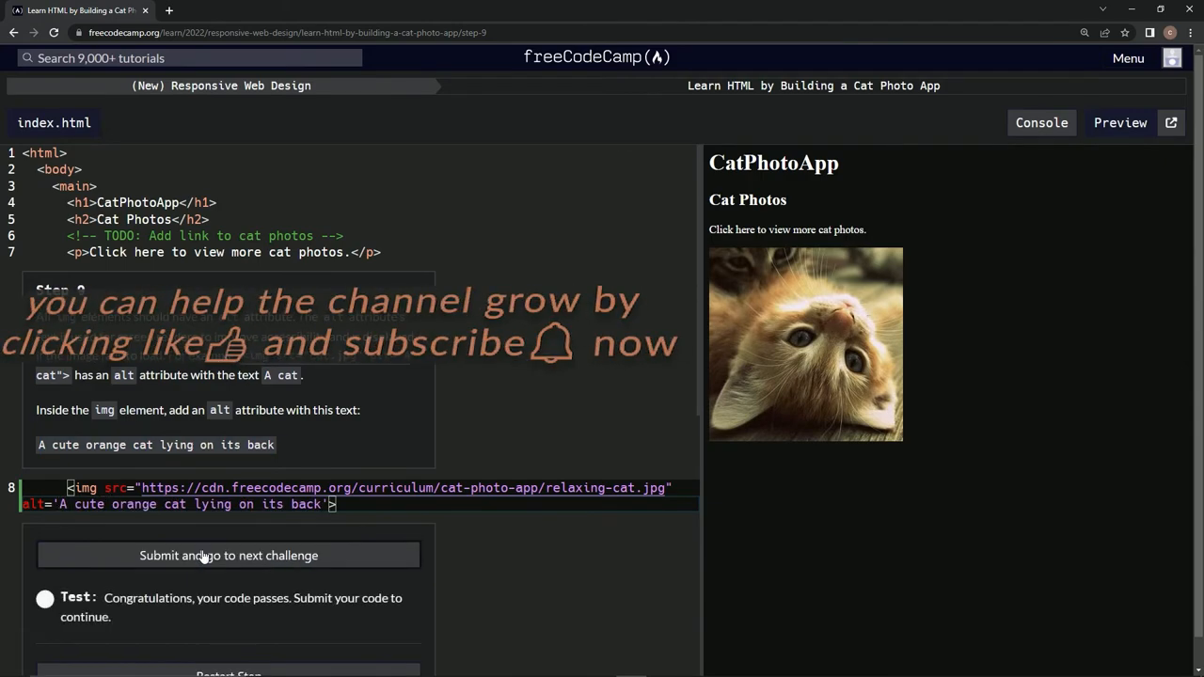
left_click(229, 556)
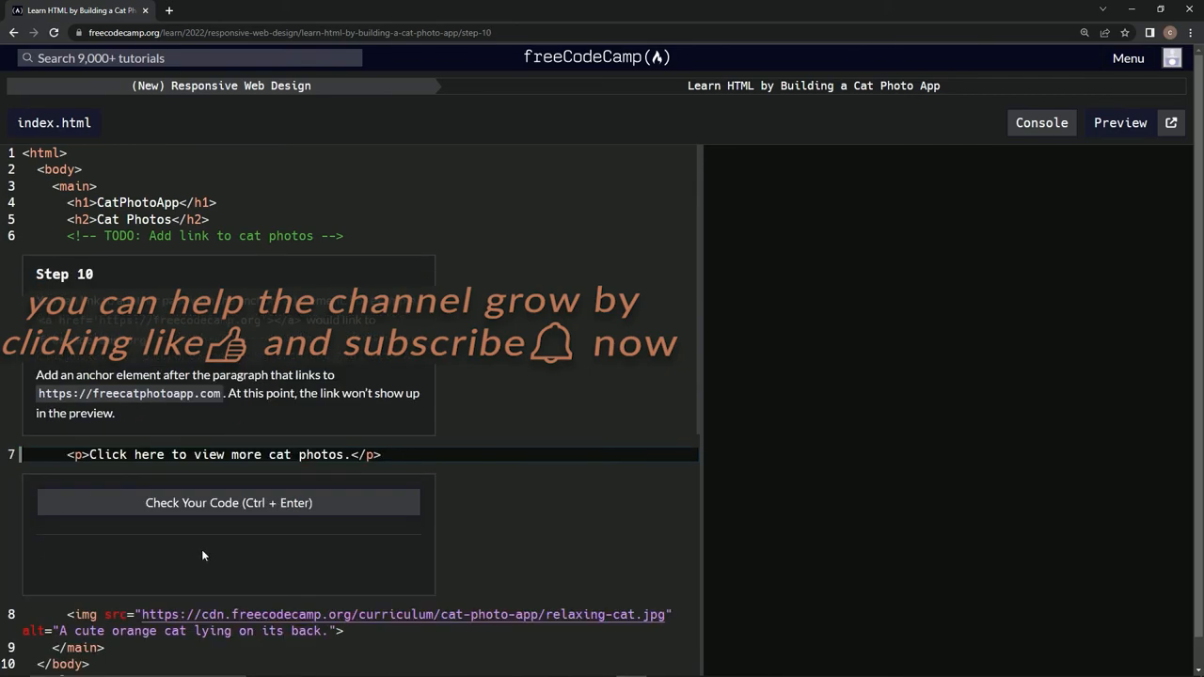